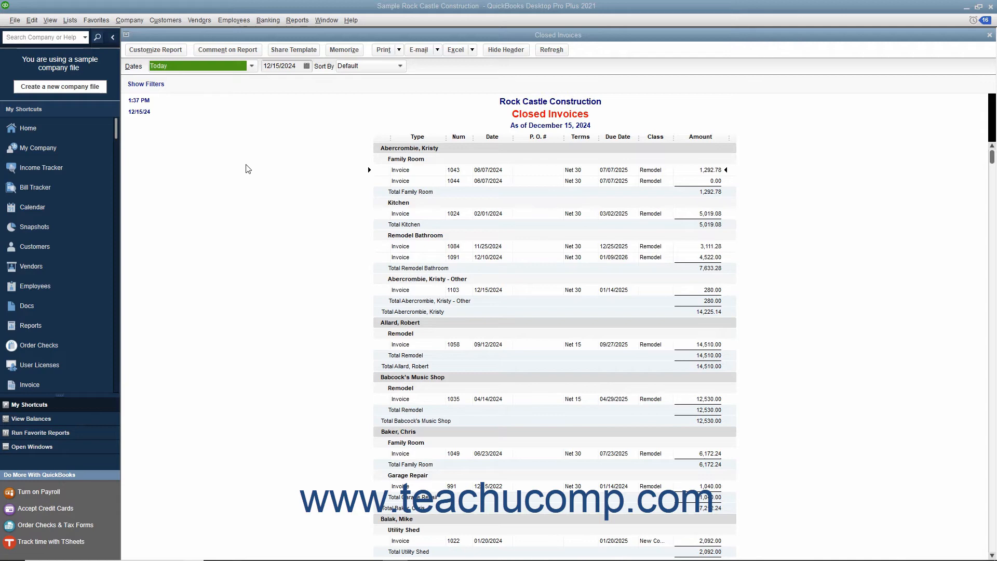
mouse_move(14, 20)
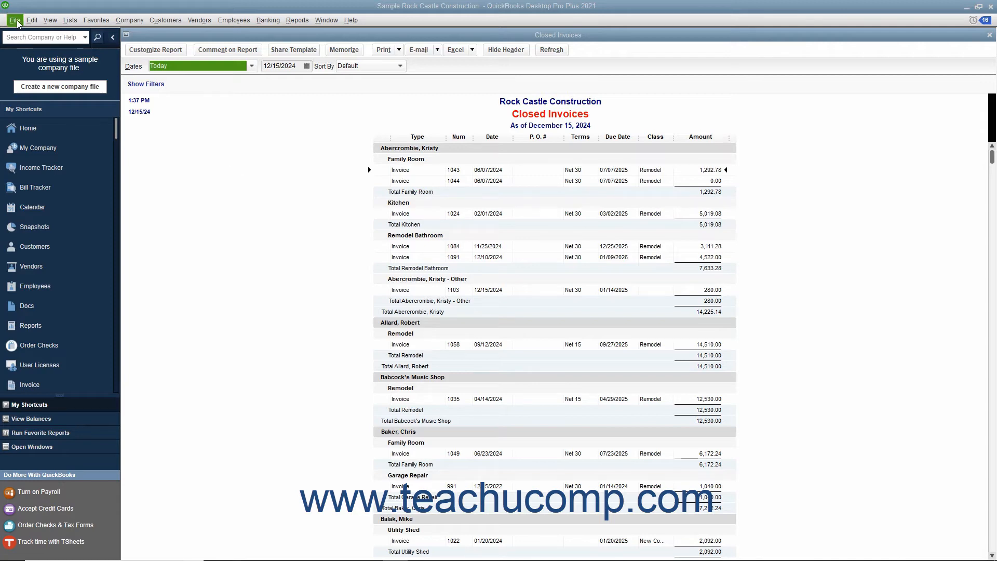
Bring up the File menu commands for the Closed Invoices report.
left_click(14, 19)
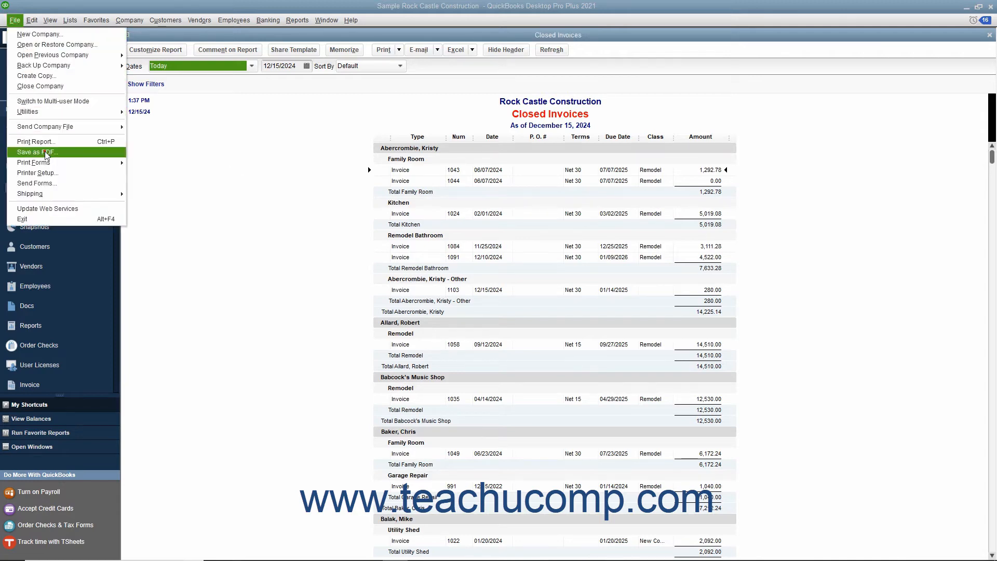
Save the report as a PDF named 'Closed Invoices Report' on the Desktop.
left_click(36, 152)
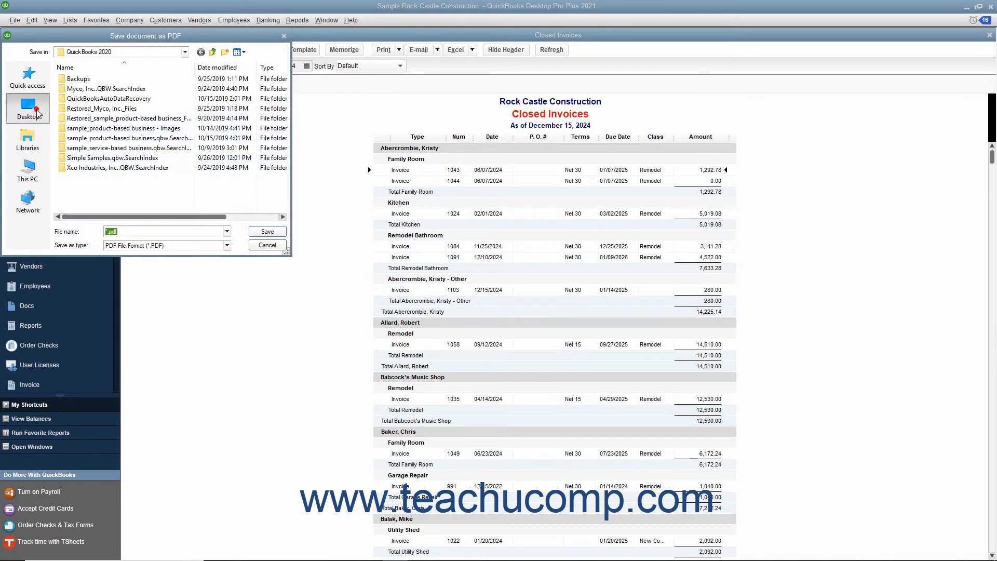
left_click(27, 108)
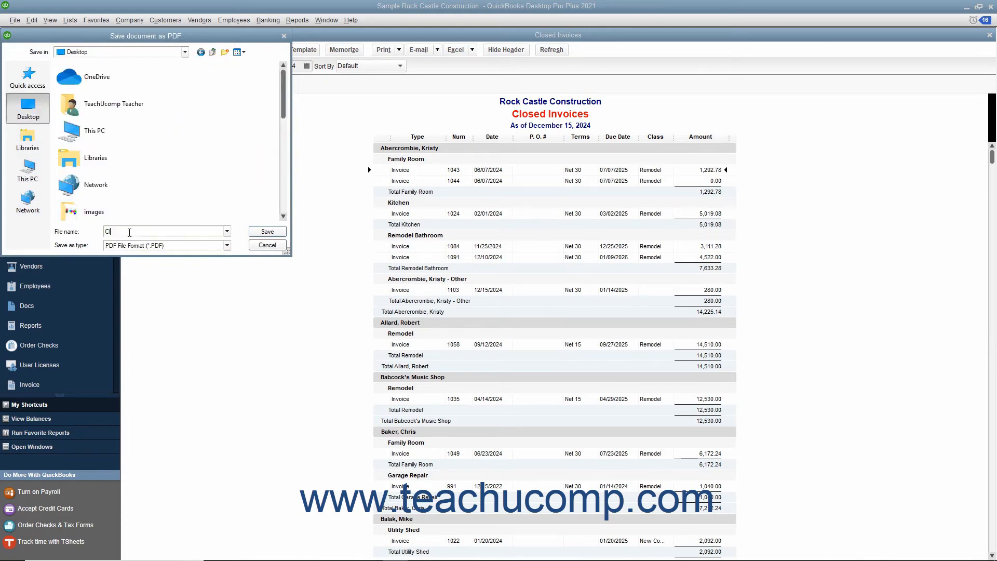
type("Closed Invoices Report")
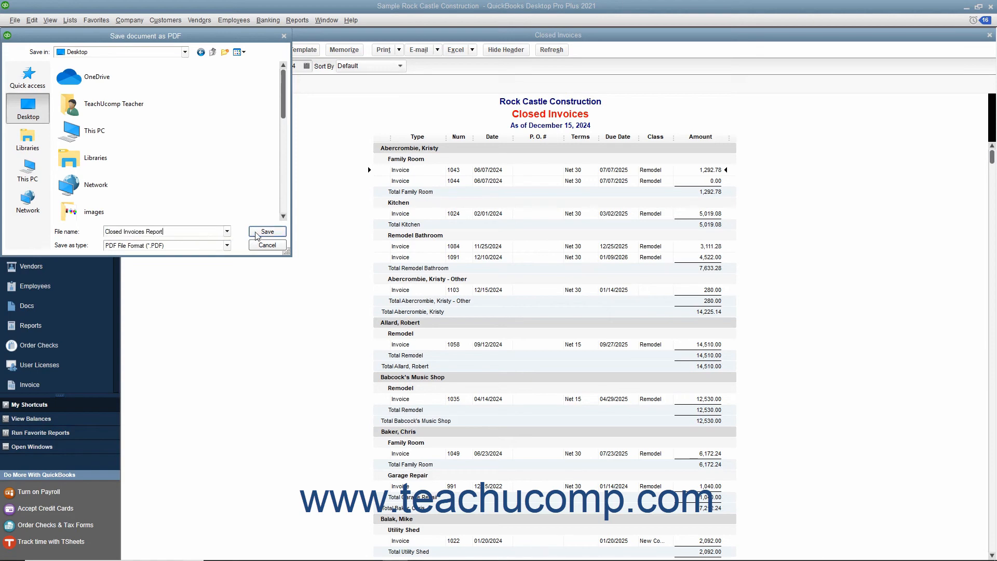